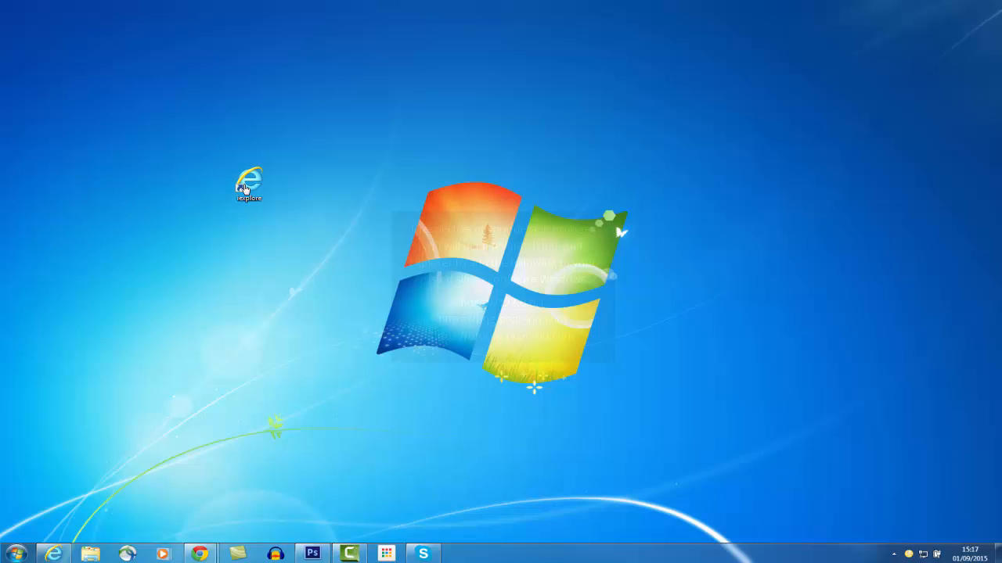
# Launch Internet Explorer from the Windows 7 desktop icon.
pyautogui.doubleClick(247, 179)
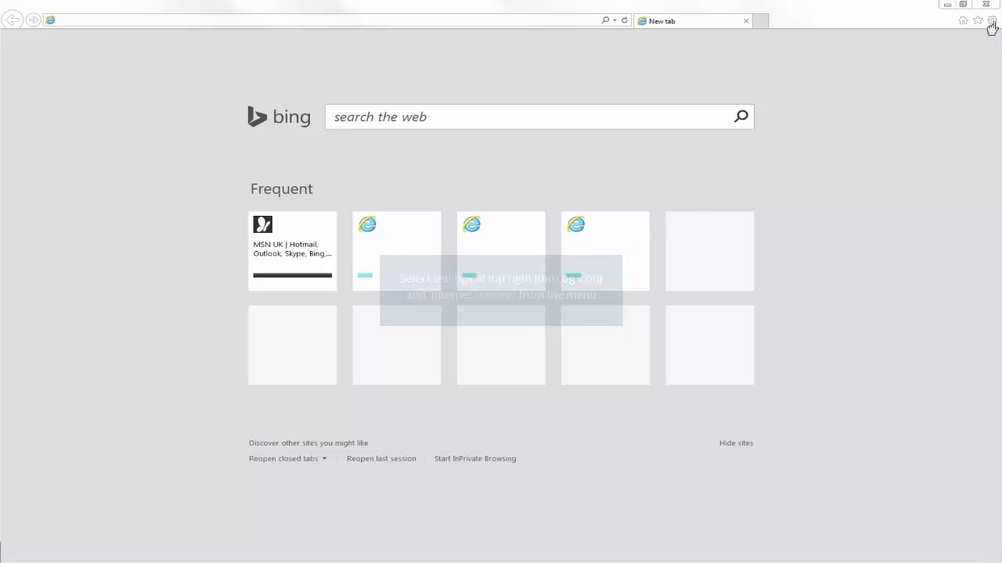
# Bring up the Internet Options dialog from the Tools gear menu.
pyautogui.click(991, 20)
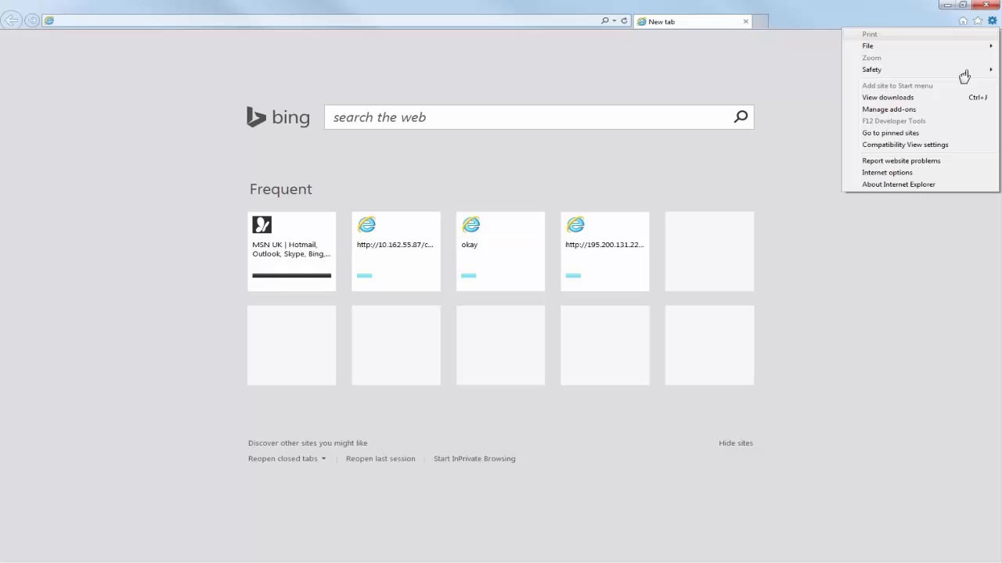
pyautogui.moveTo(917, 157)
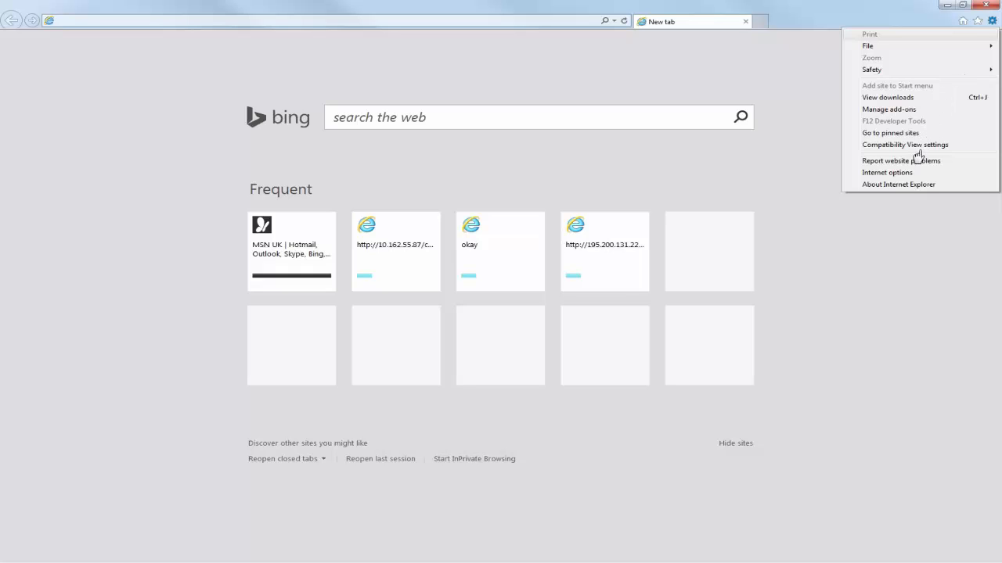
pyautogui.moveTo(905, 175)
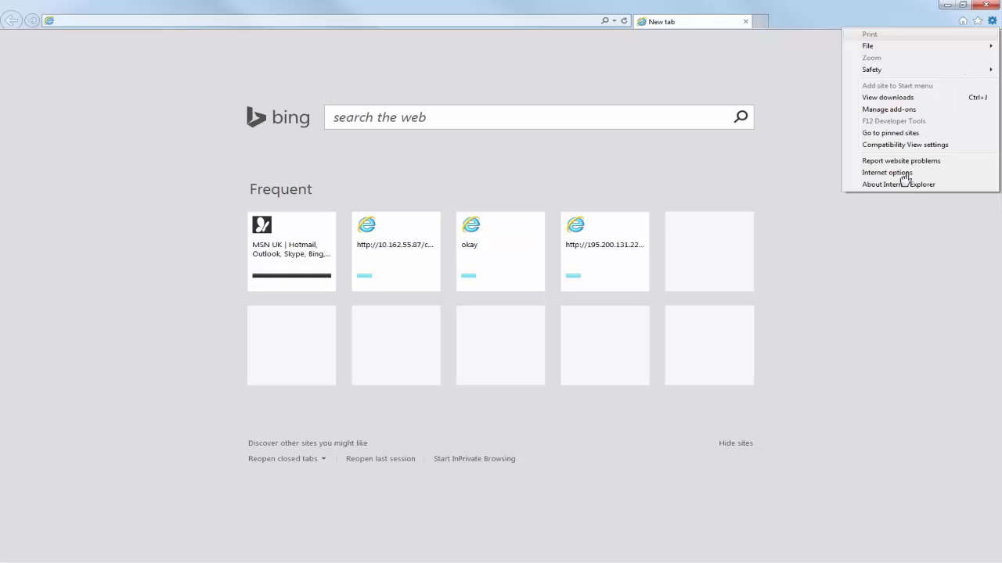
pyautogui.click(886, 172)
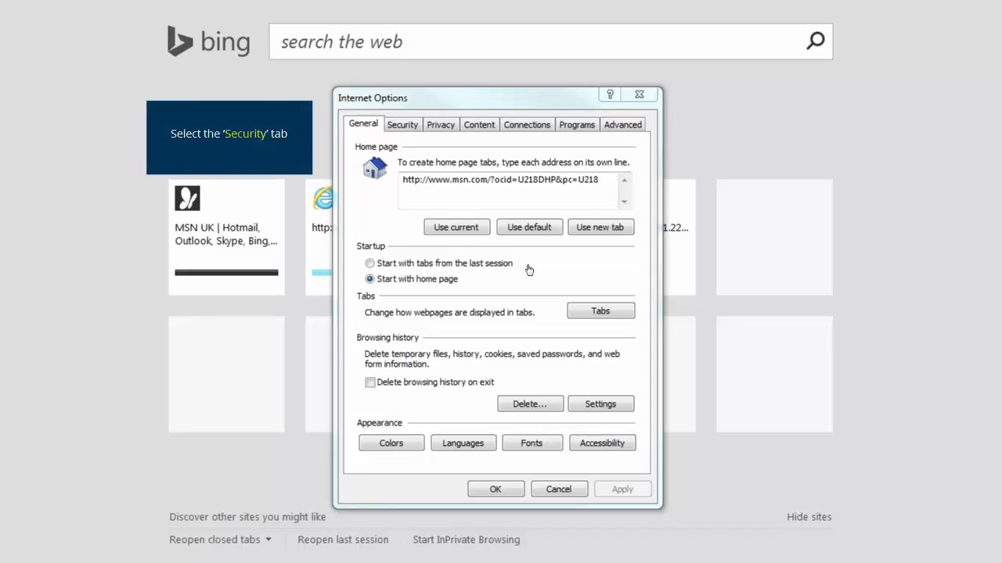
pyautogui.moveTo(399, 128)
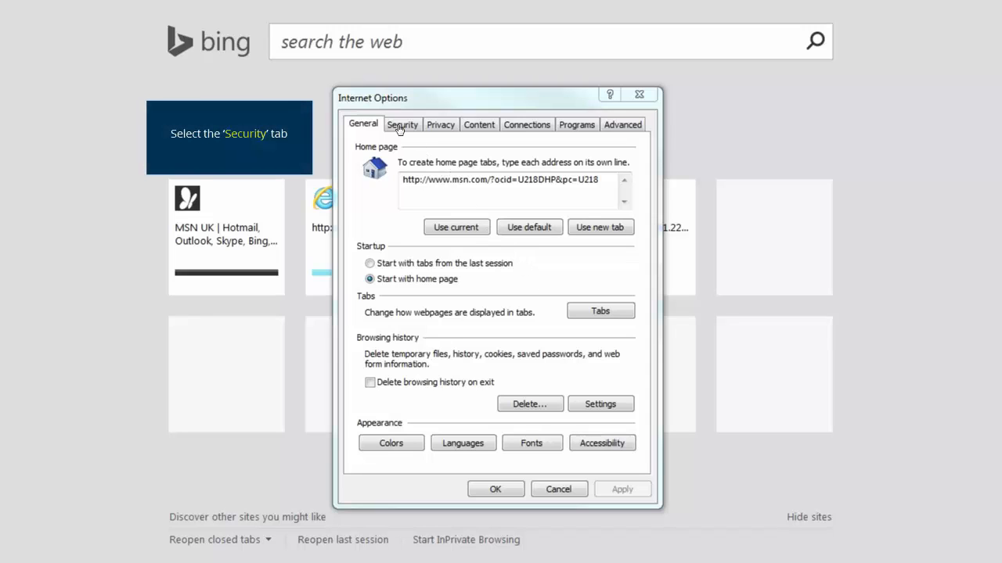
# Show the Trusted sites zone's website list from the Security settings.
pyautogui.click(403, 125)
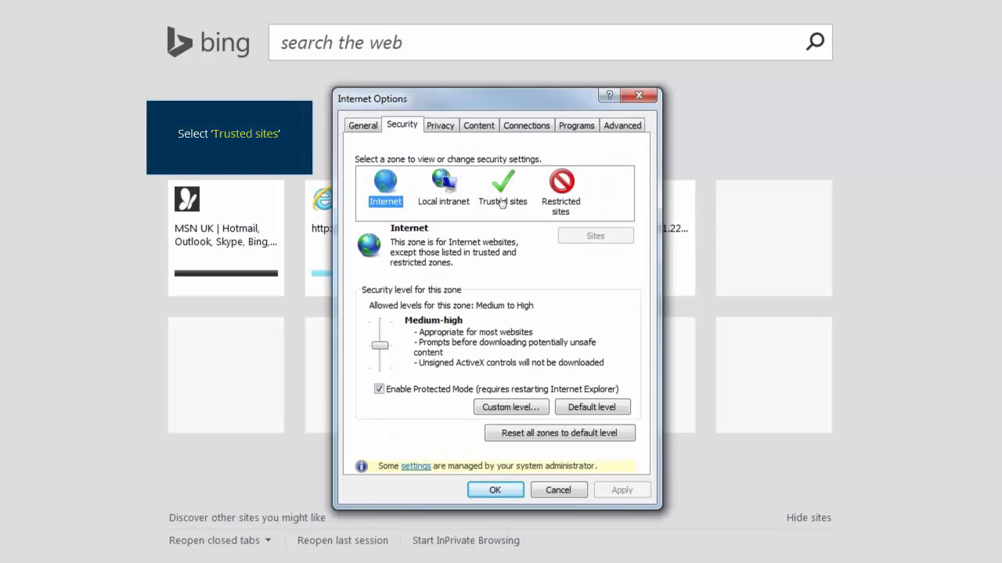
pyautogui.click(501, 188)
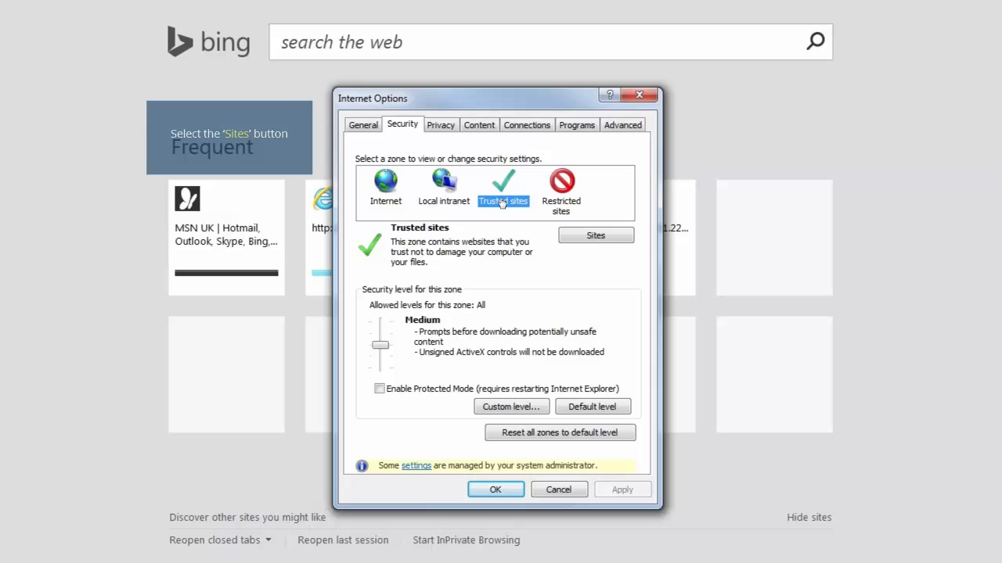
pyautogui.moveTo(579, 241)
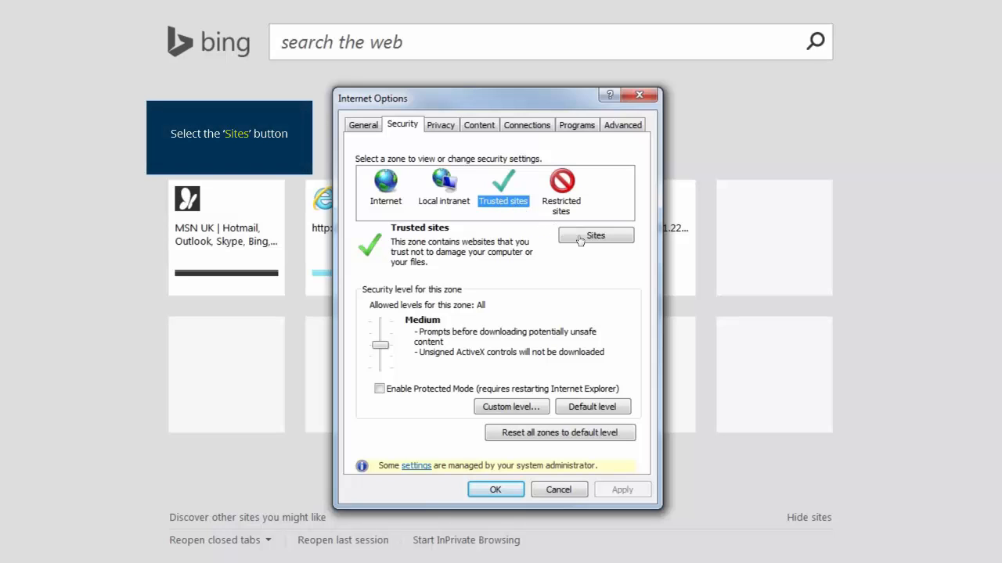
pyautogui.click(594, 235)
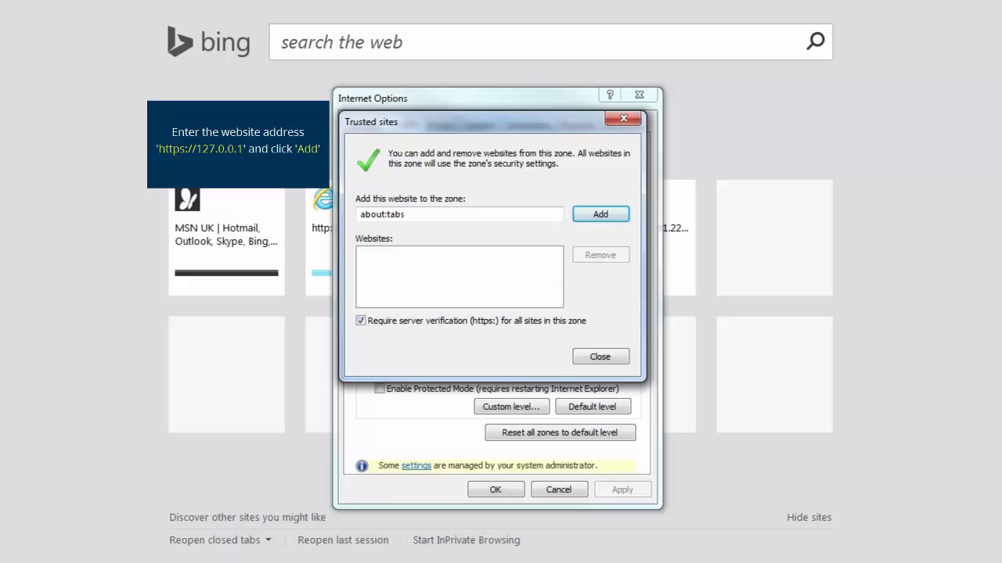
pyautogui.write('https://127.0.0.1')
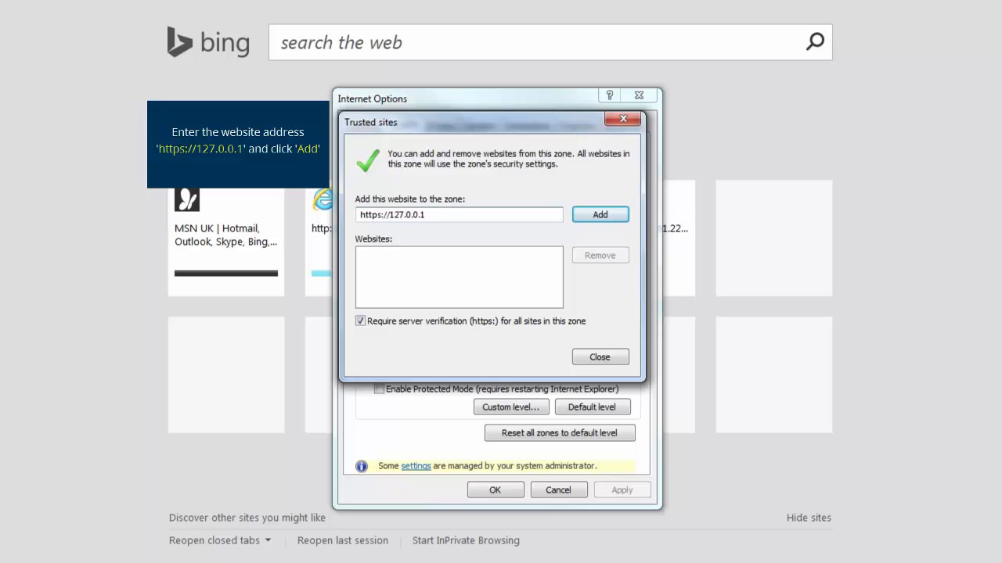
pyautogui.moveTo(554, 282)
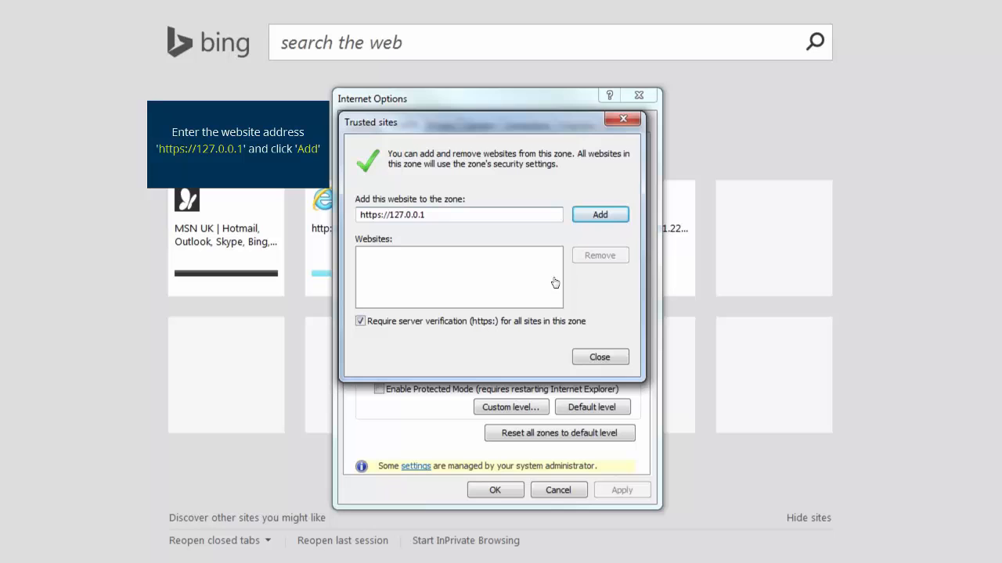
pyautogui.click(599, 215)
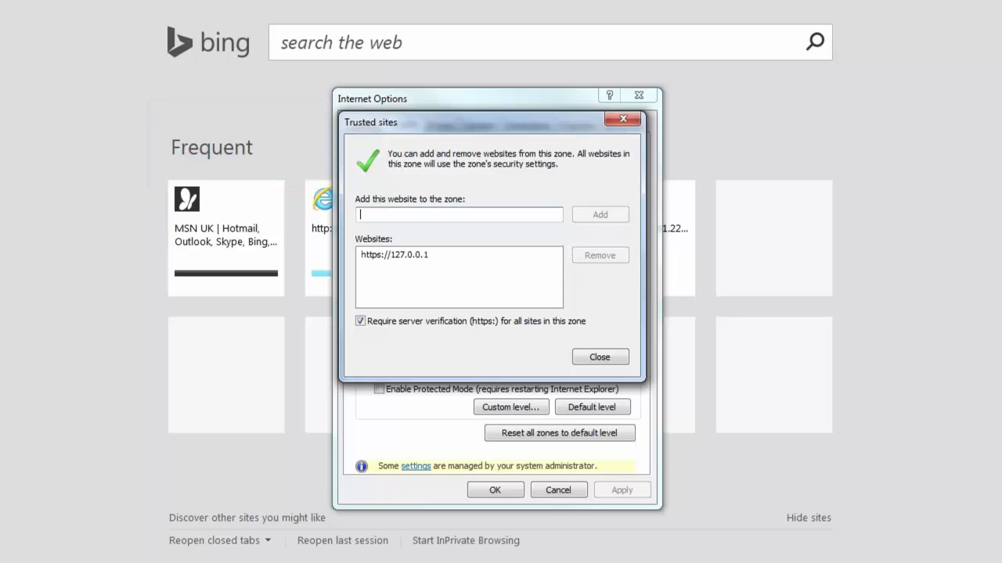
pyautogui.write('https://pqg.pearson.com')
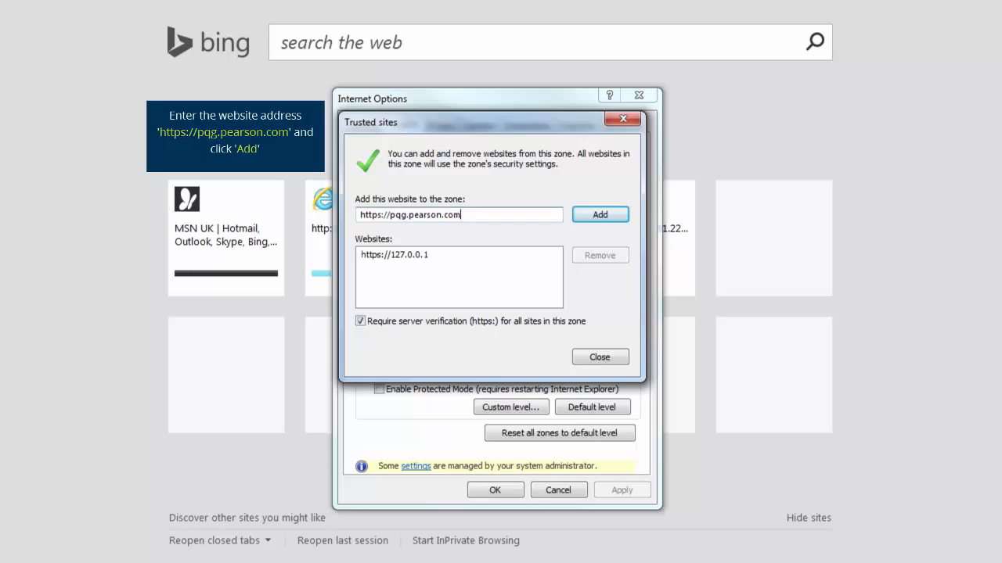
pyautogui.moveTo(554, 282)
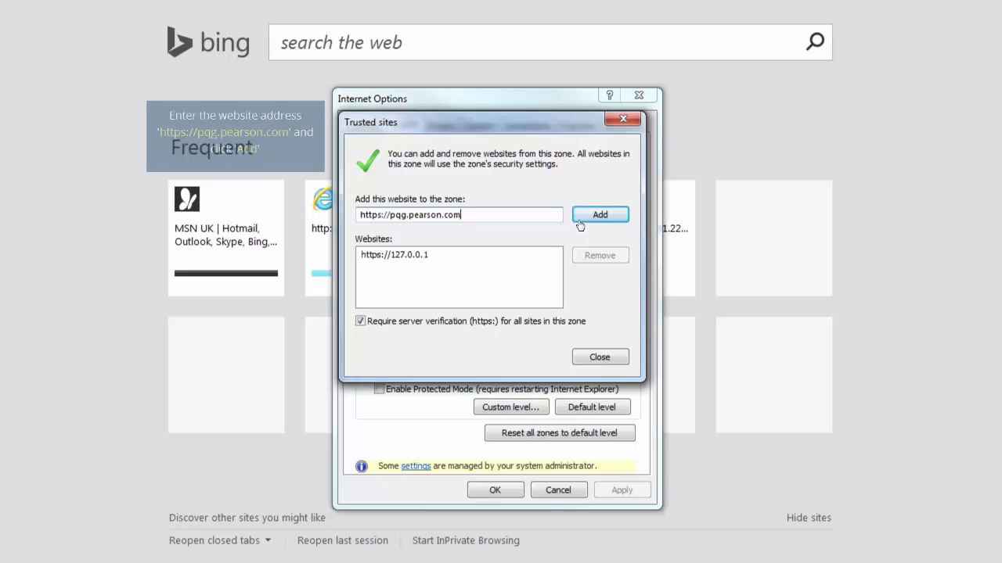
pyautogui.click(600, 214)
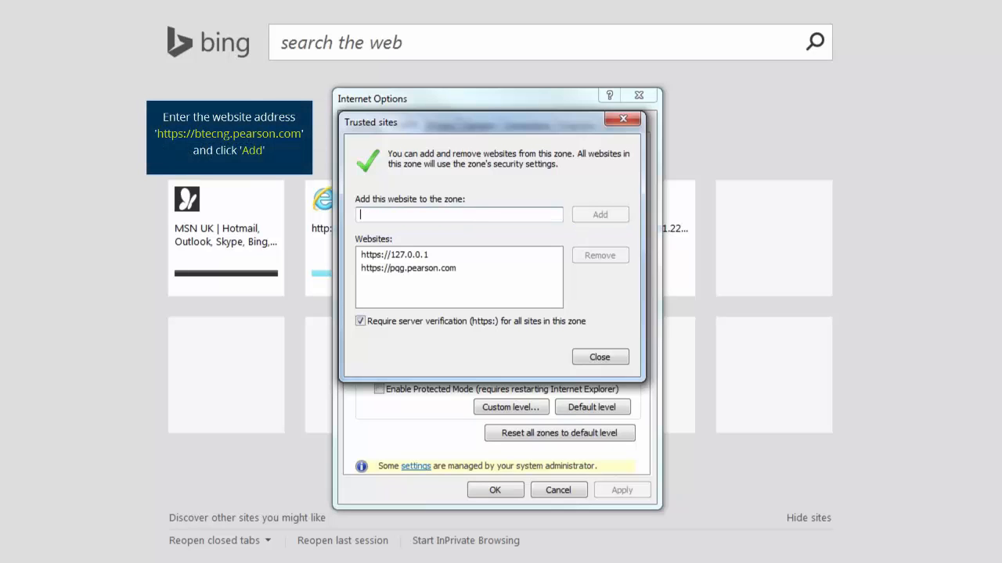
pyautogui.write('https://btecng.pearson.com')
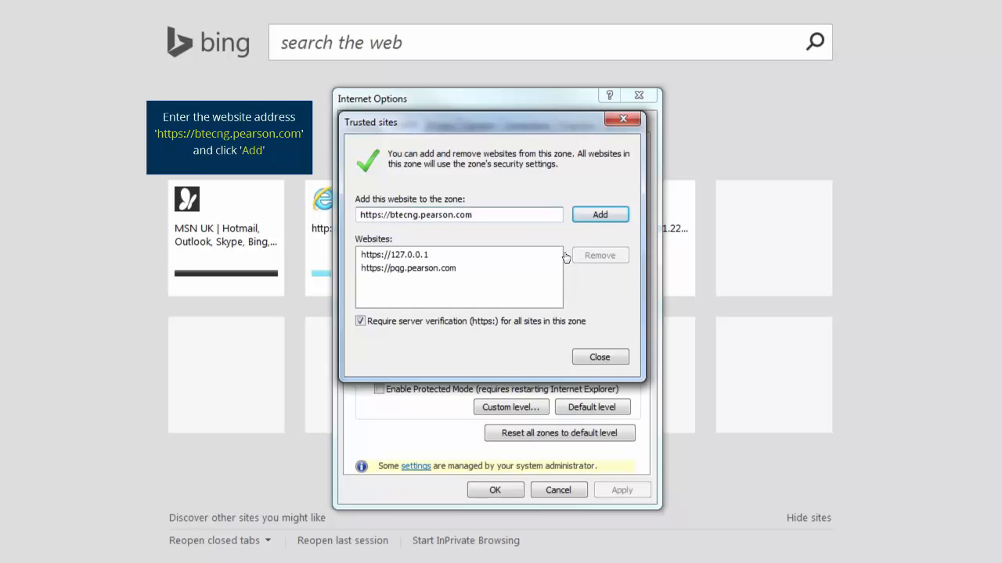
pyautogui.click(599, 215)
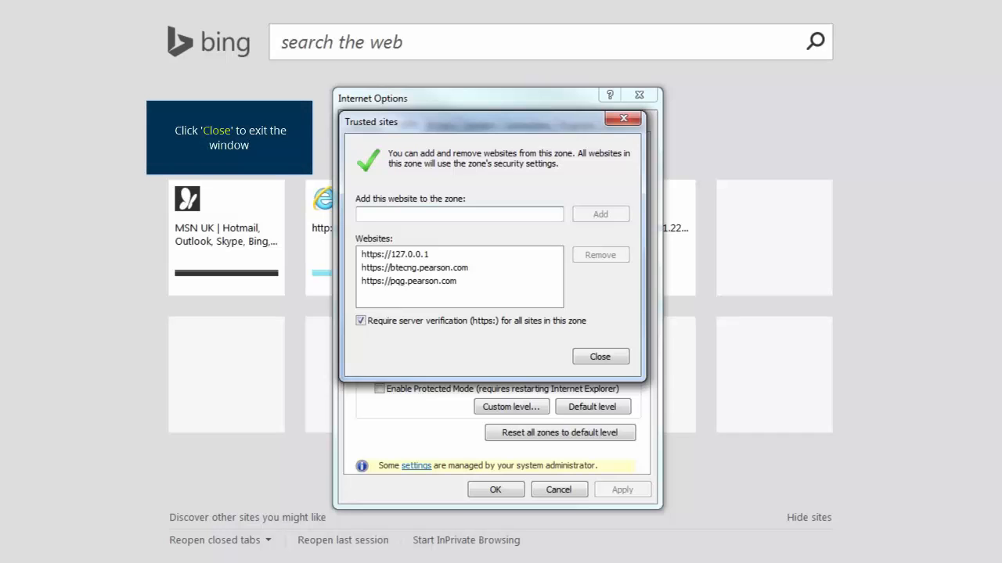
pyautogui.moveTo(560, 313)
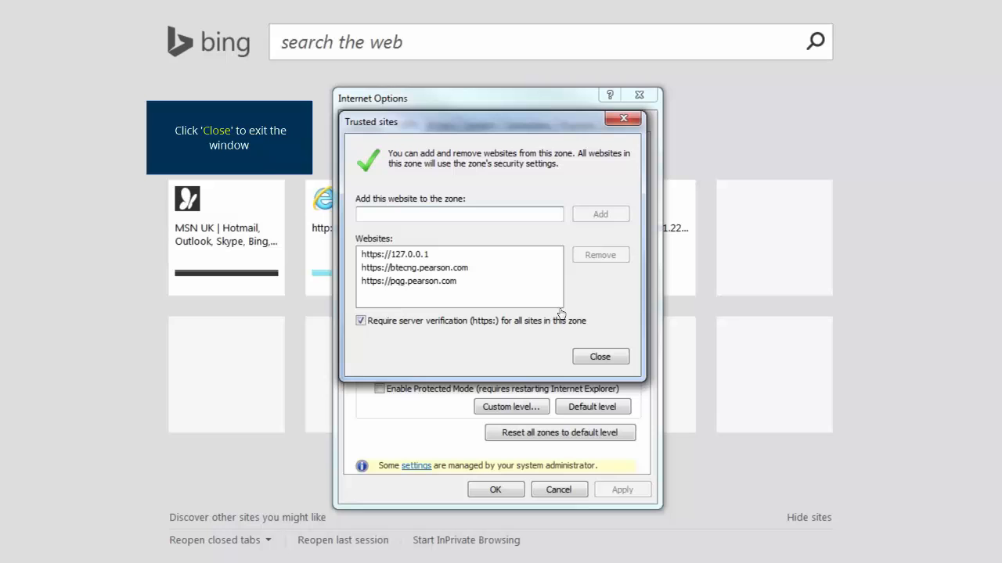
# Close the Trusted sites list and bring up Delete Browsing History from the General settings.
pyautogui.click(600, 357)
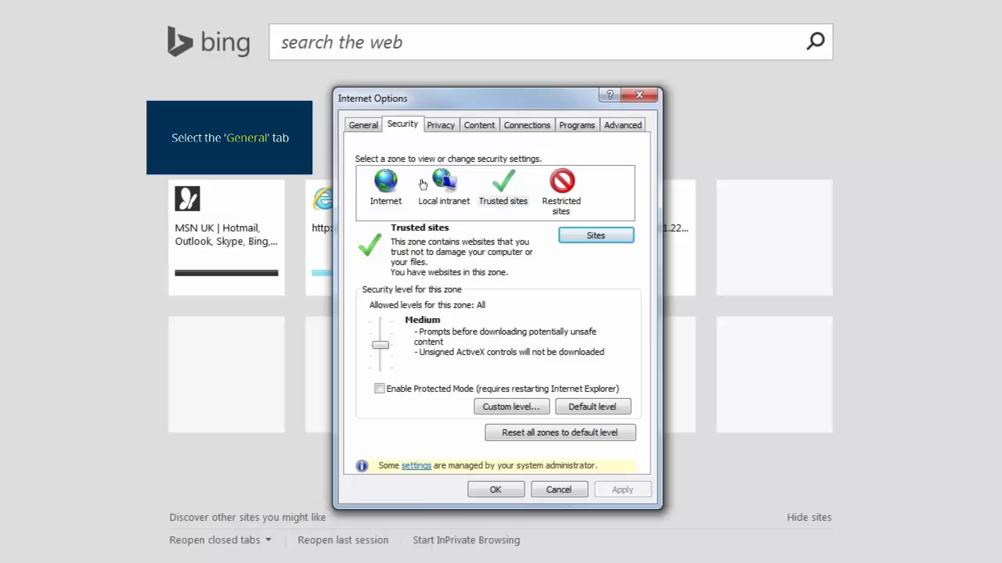
pyautogui.click(363, 125)
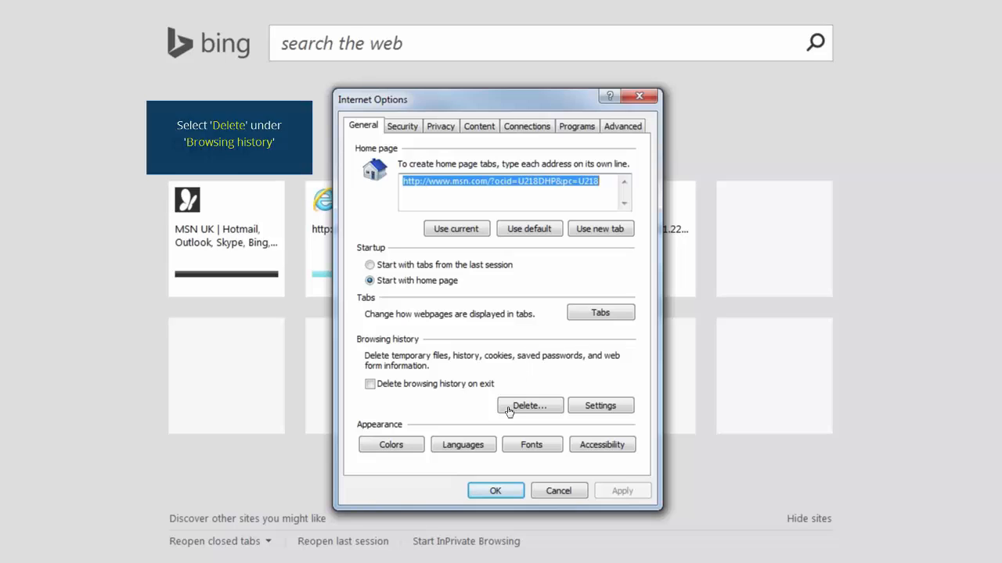
pyautogui.click(529, 406)
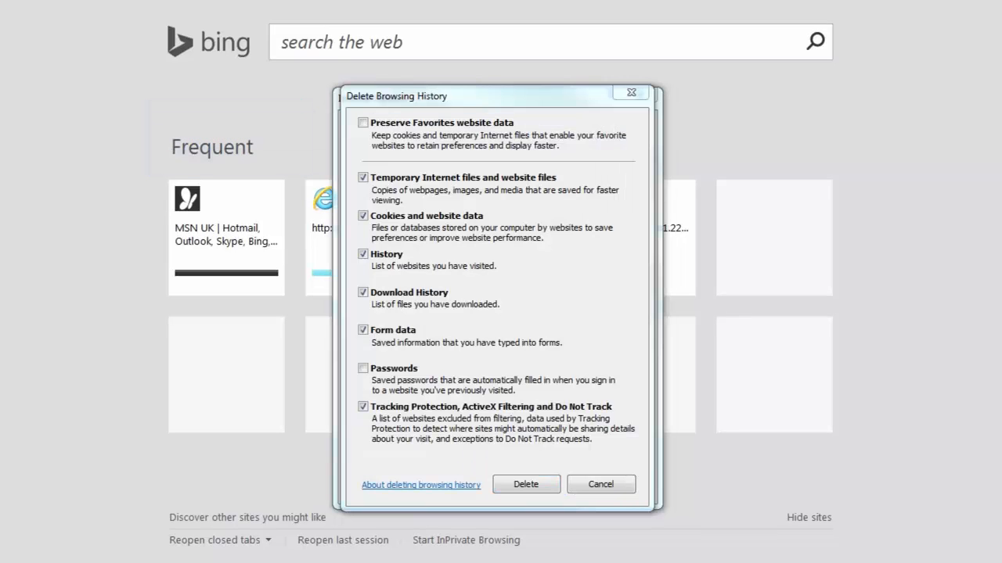